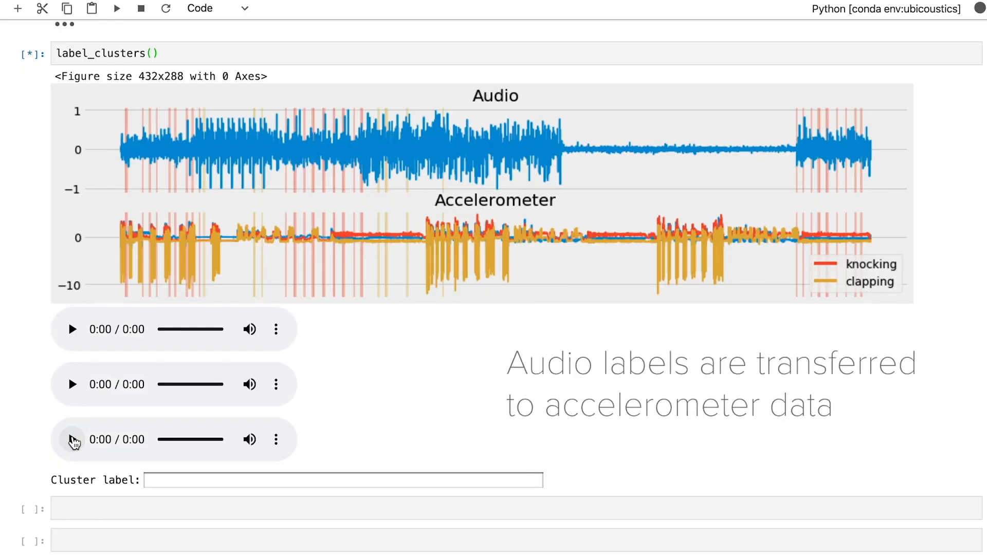
Step: Start typing the next cluster's name ('ty') in the Cluster label field
type("ty")
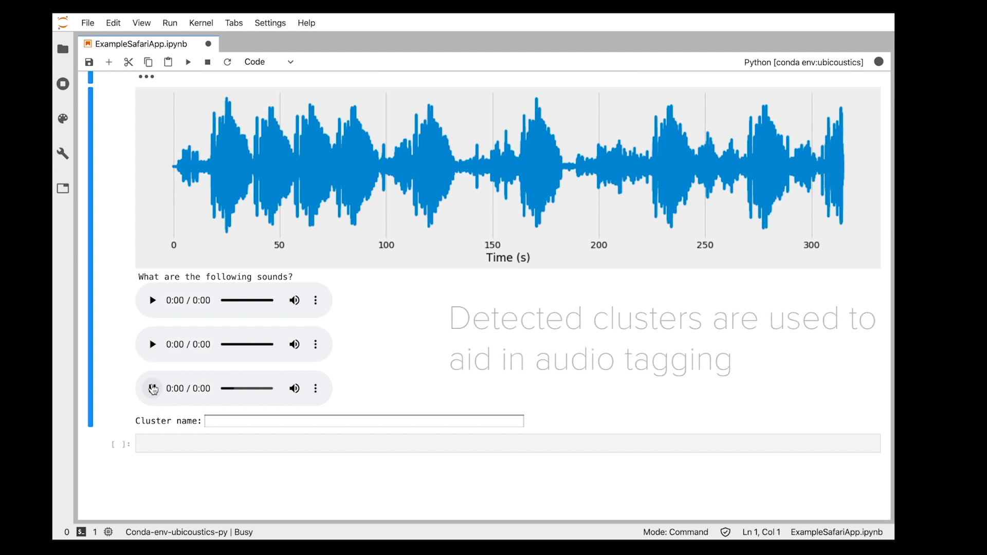
Step: Name the clusters chimpanzee and gorilla, then begin the next name with 'v'
type("c")
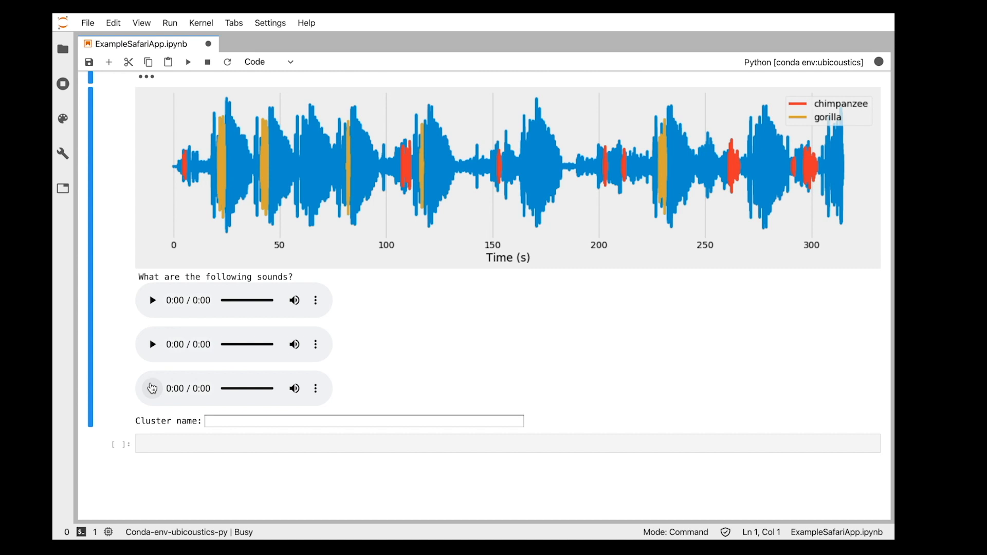
type("v")
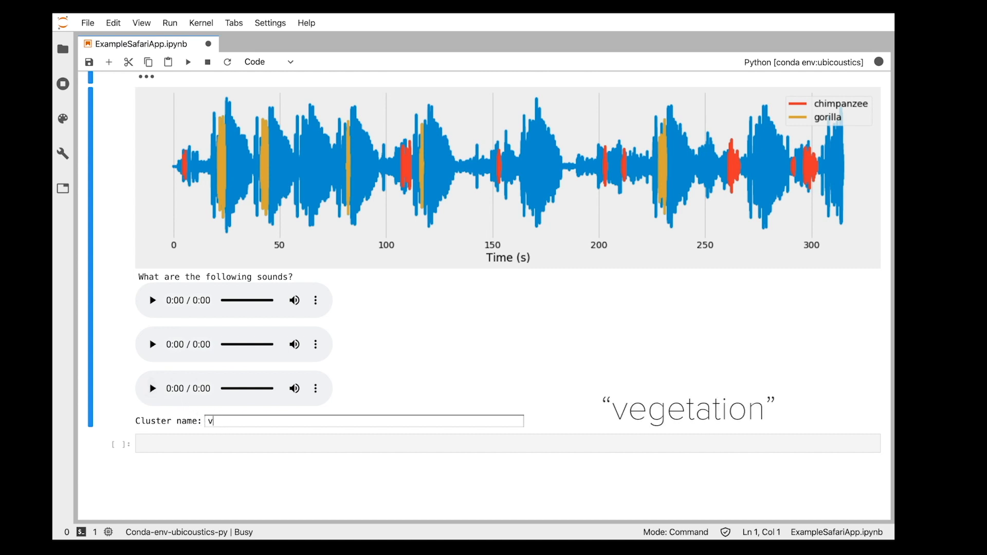
Step: Complete and submit the cluster name 'vegetation' as the third label
type("egetation")
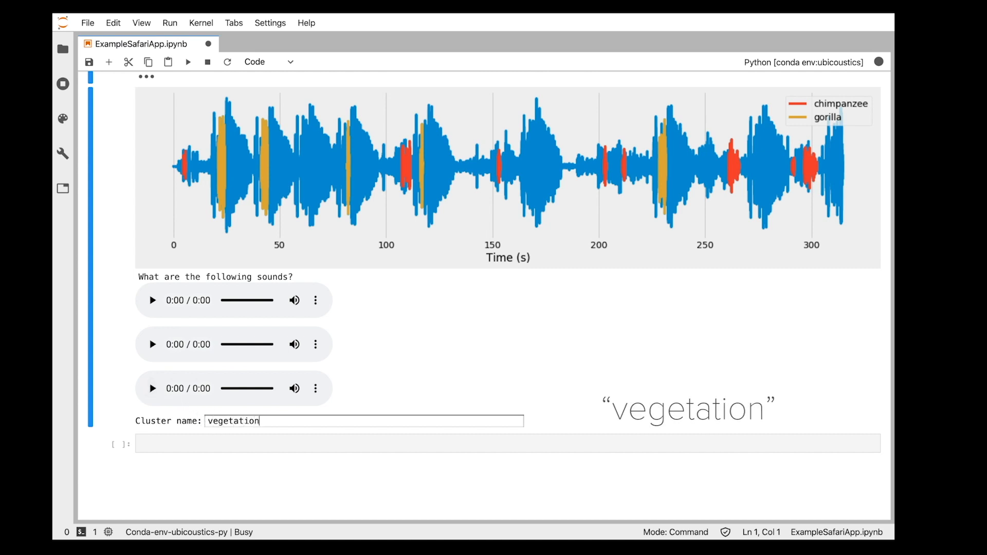
key("Return")
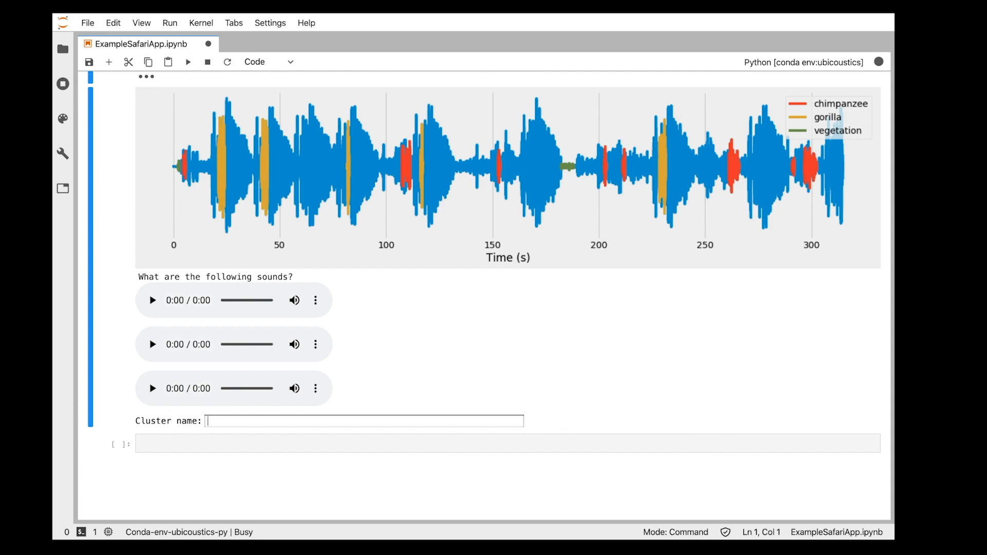